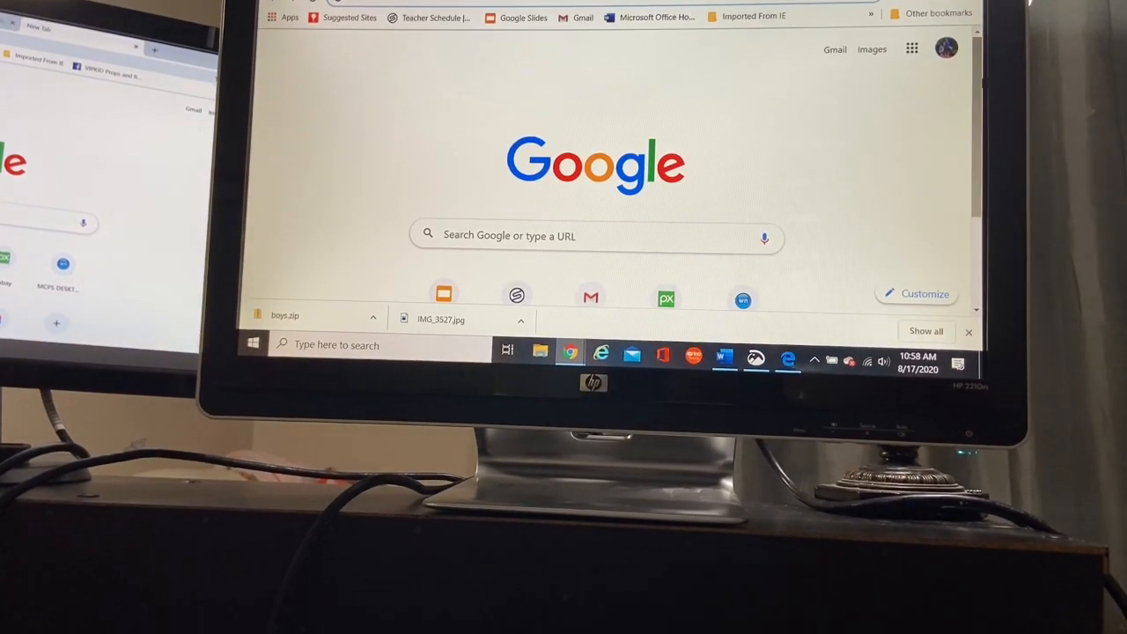
Launch Google Slides from the apps launcher and create a blank presentation
click(912, 49)
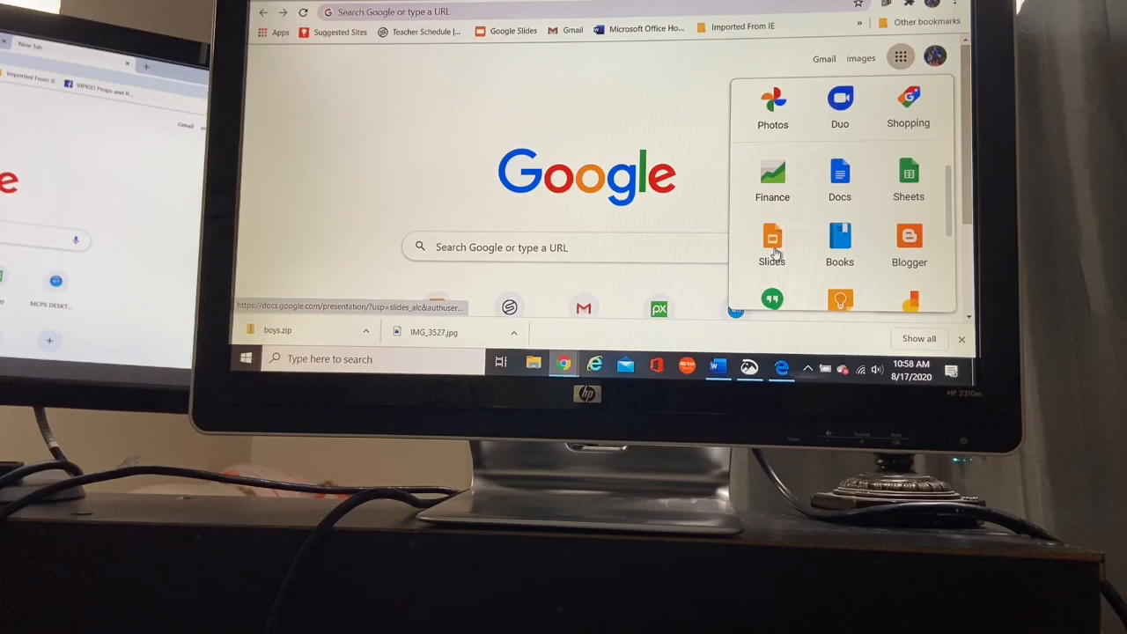
click(772, 244)
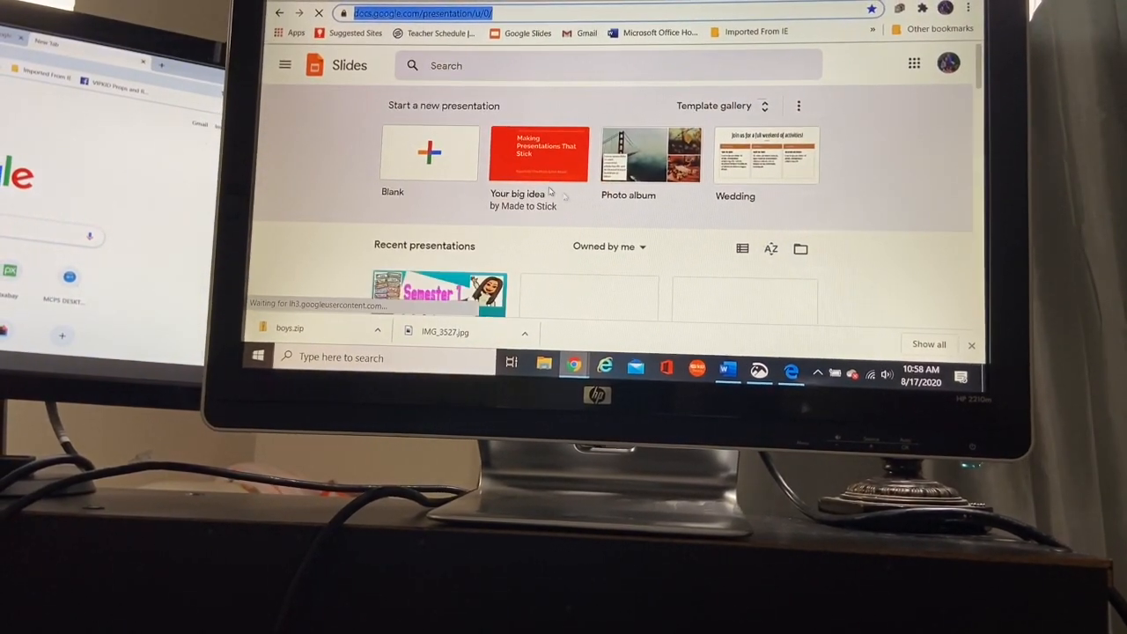
scroll(down, 3)
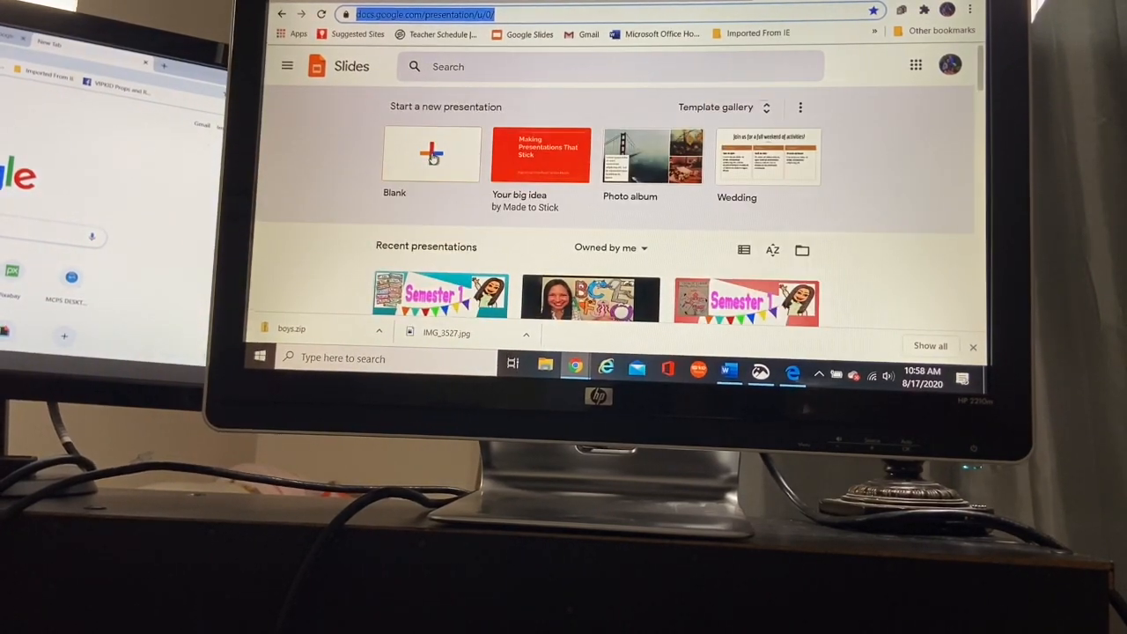
click(431, 156)
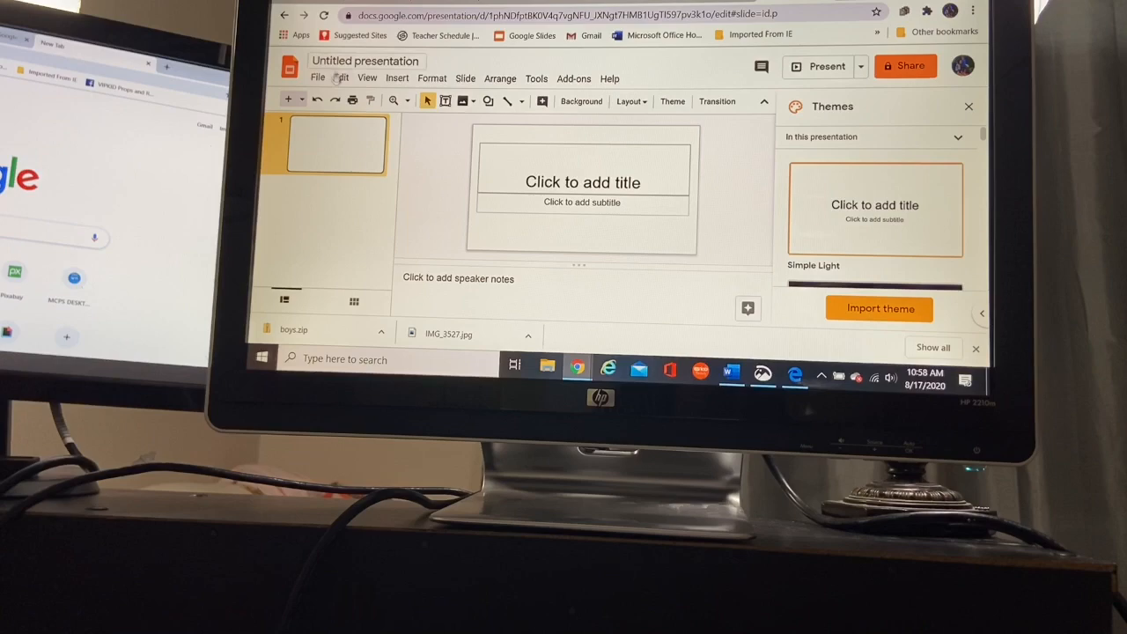
click(629, 100)
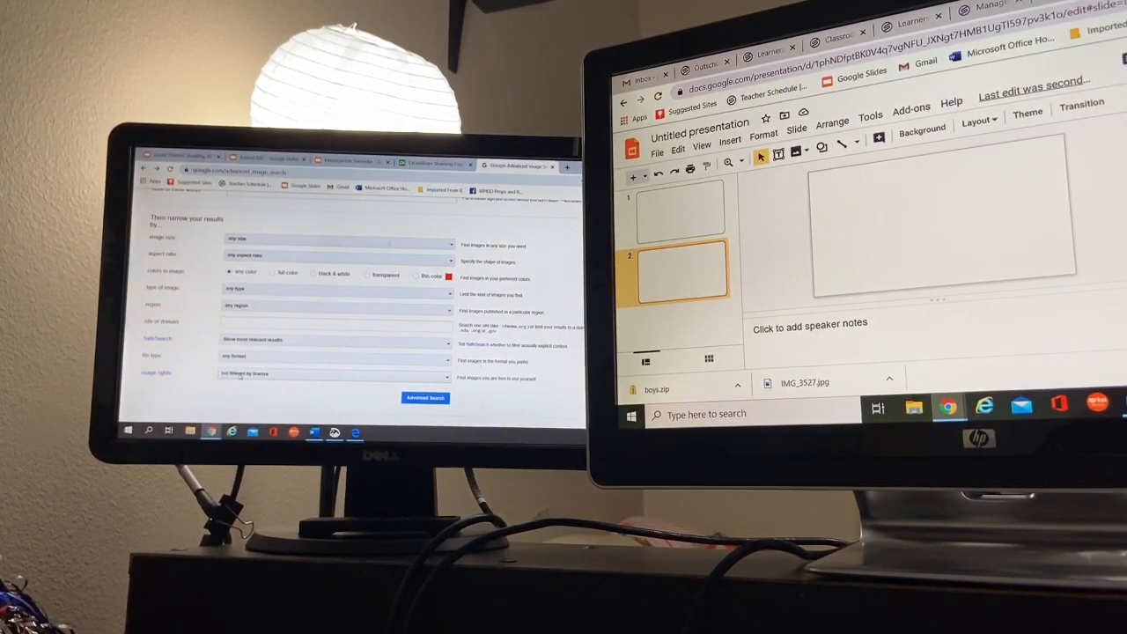
Limit usage rights to 'free to use, share or modify, even commercially' and search
click(335, 306)
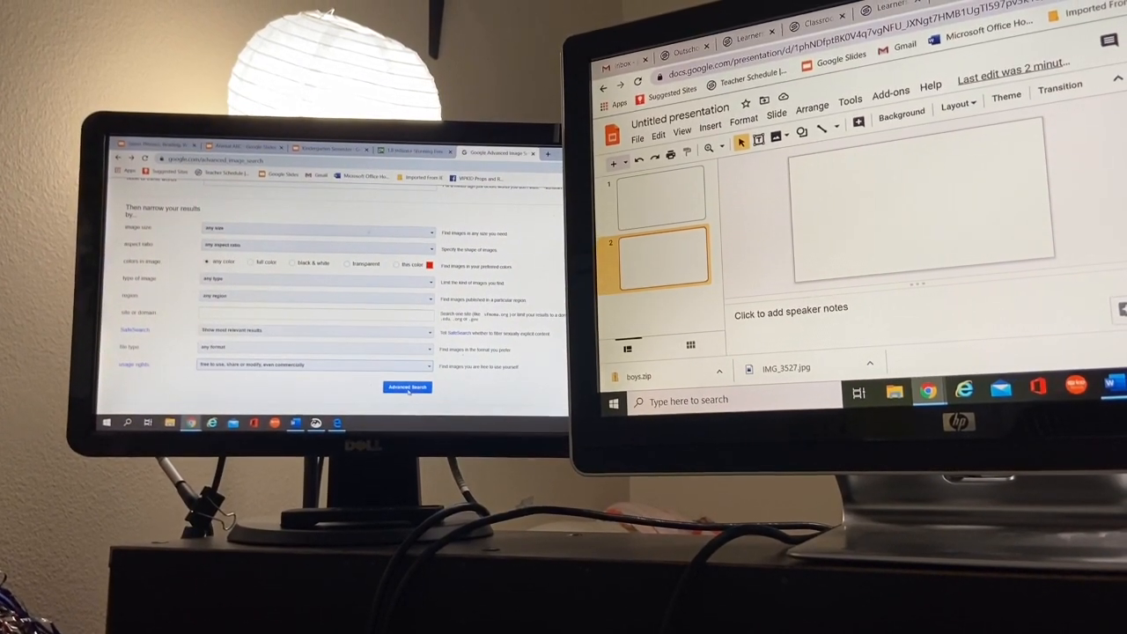
click(406, 387)
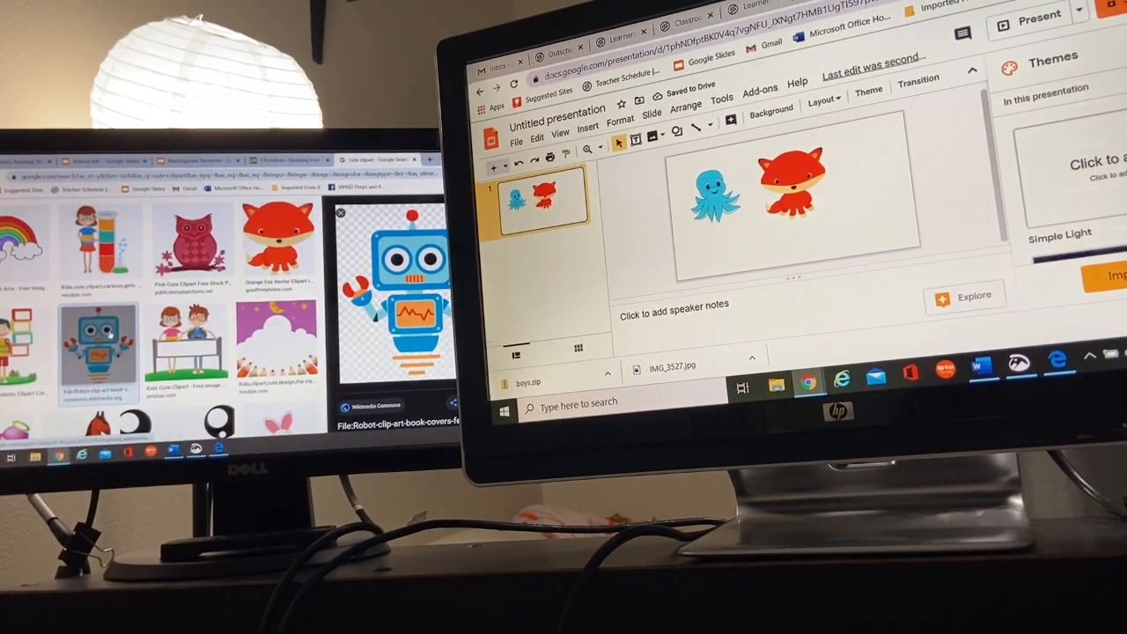
Paste the copied robot clipart onto the slide alongside the fox and octopus
right_click(396, 281)
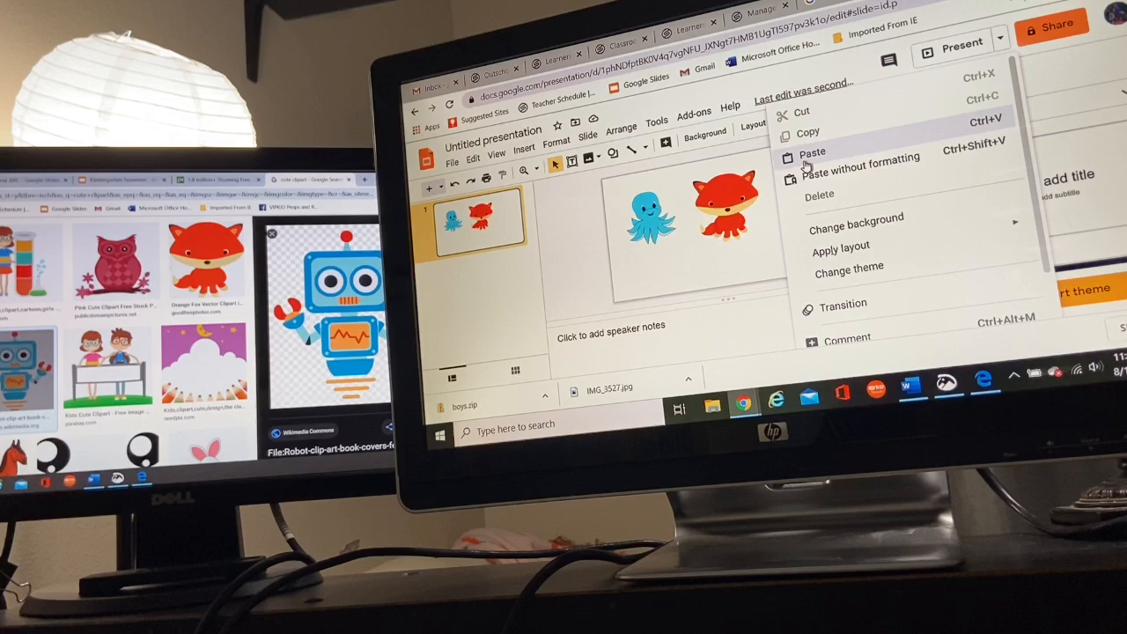
click(810, 153)
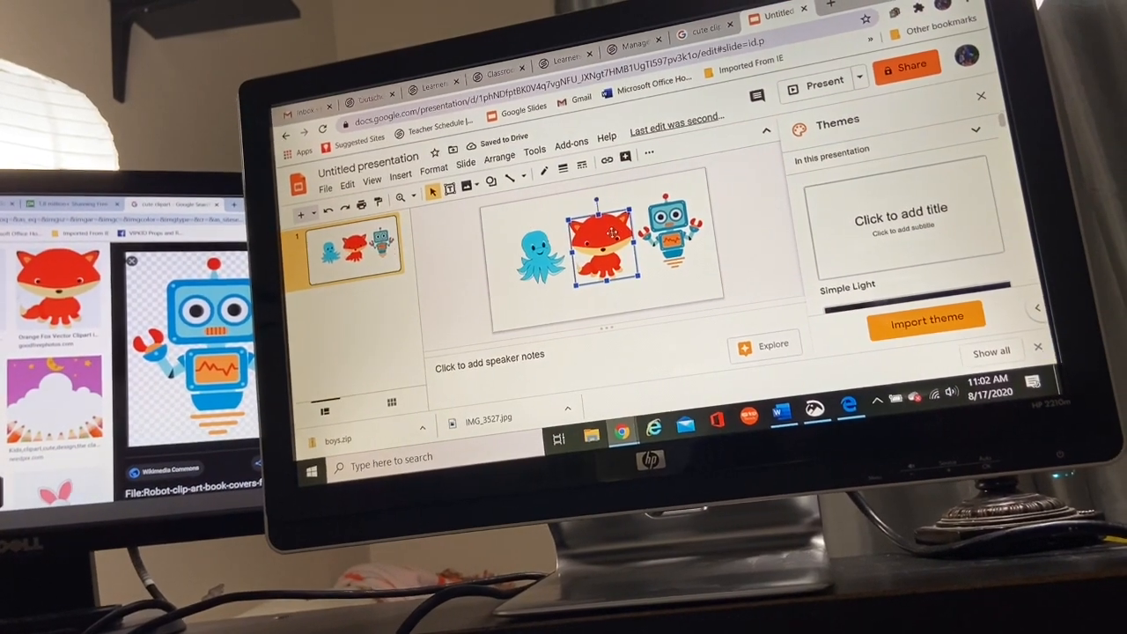
right_click(607, 237)
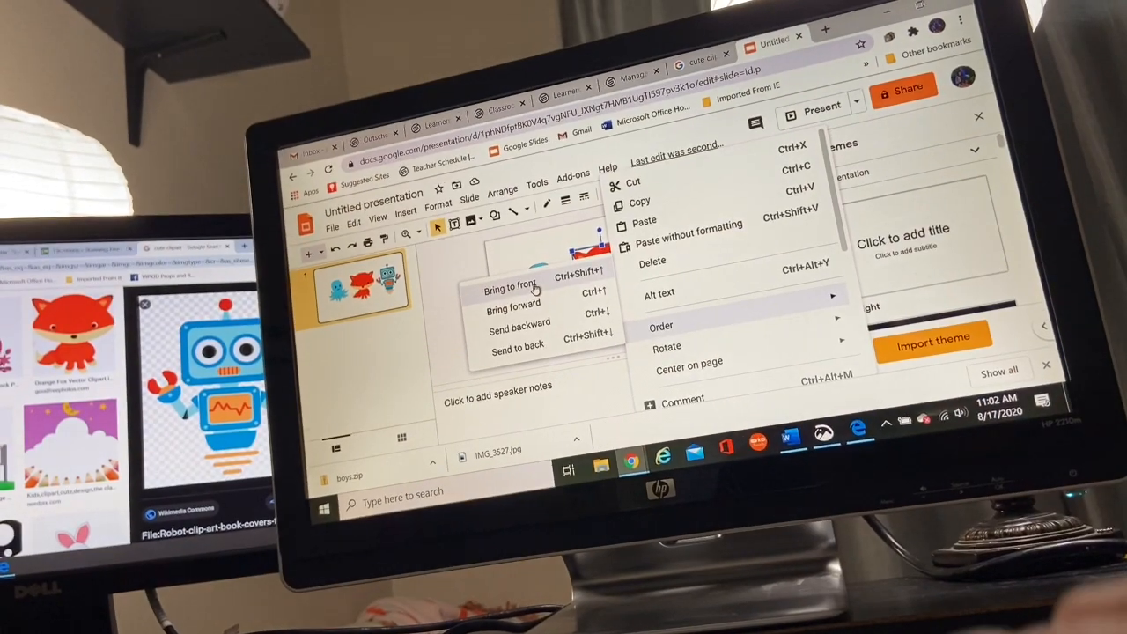
Bring the fox clipart to the front and give the star a yellow fill
click(512, 290)
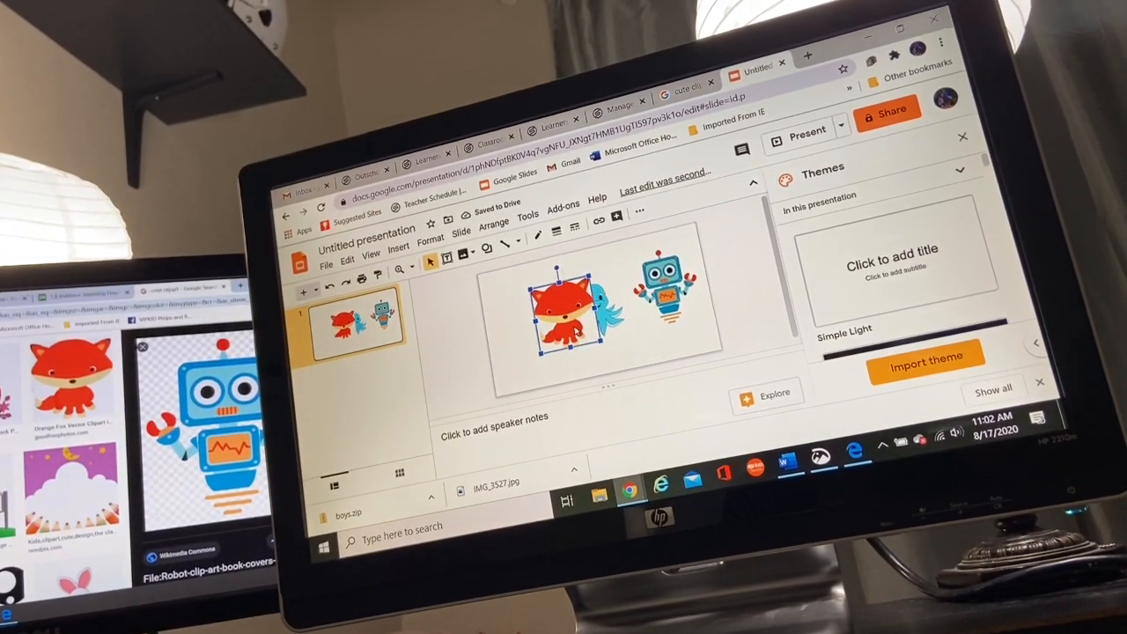
right_click(573, 317)
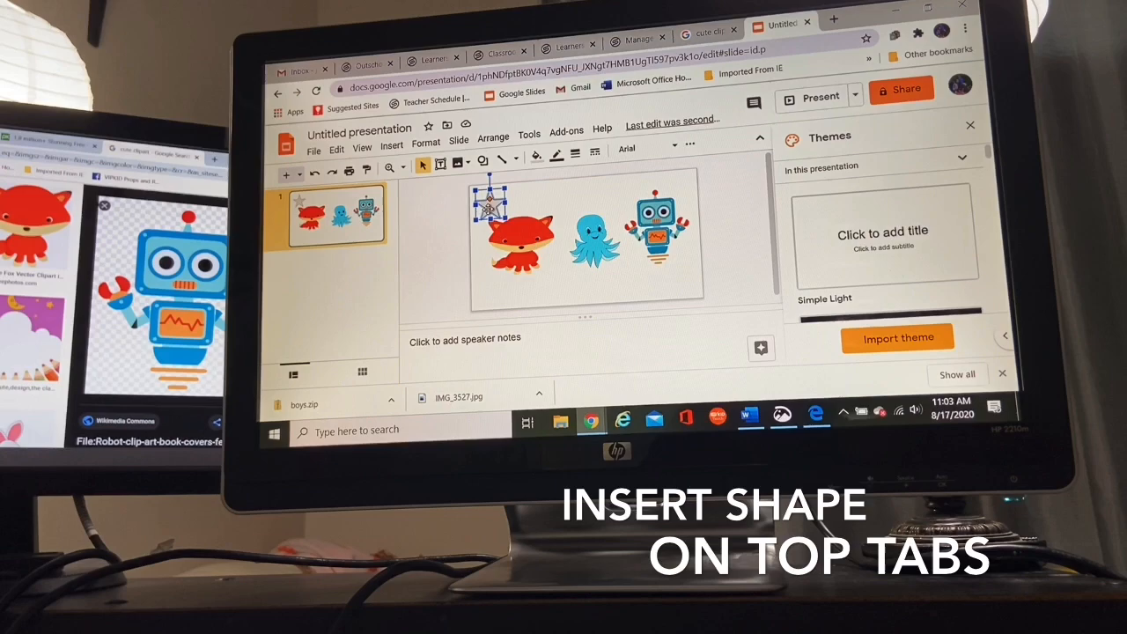
click(535, 166)
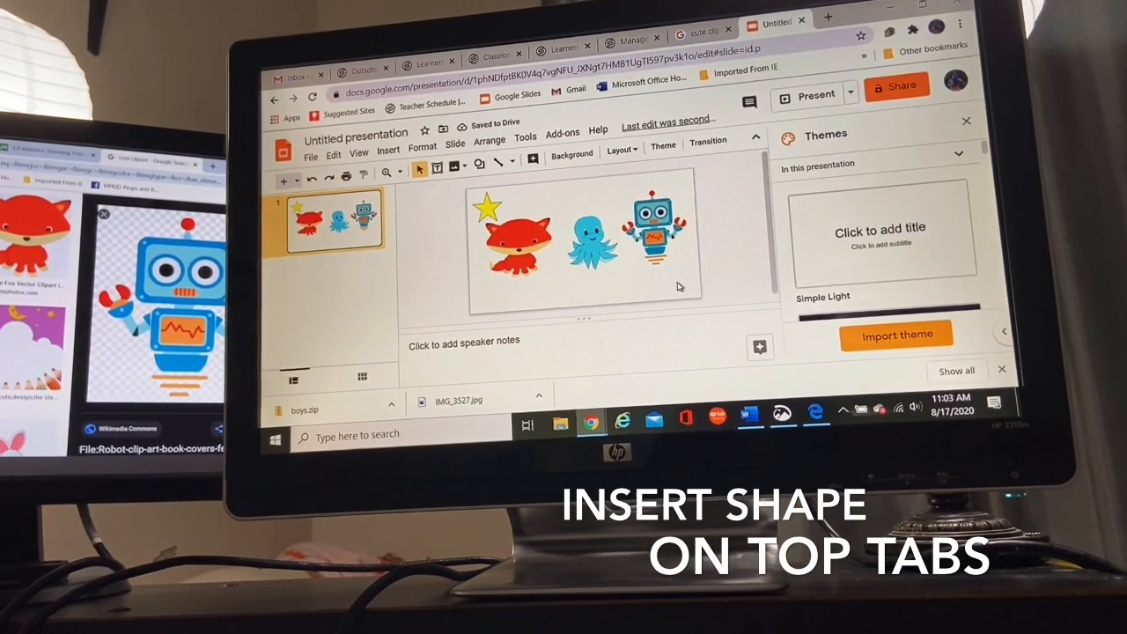
Insert 'left' word art and switch it to a recent bold font
click(389, 153)
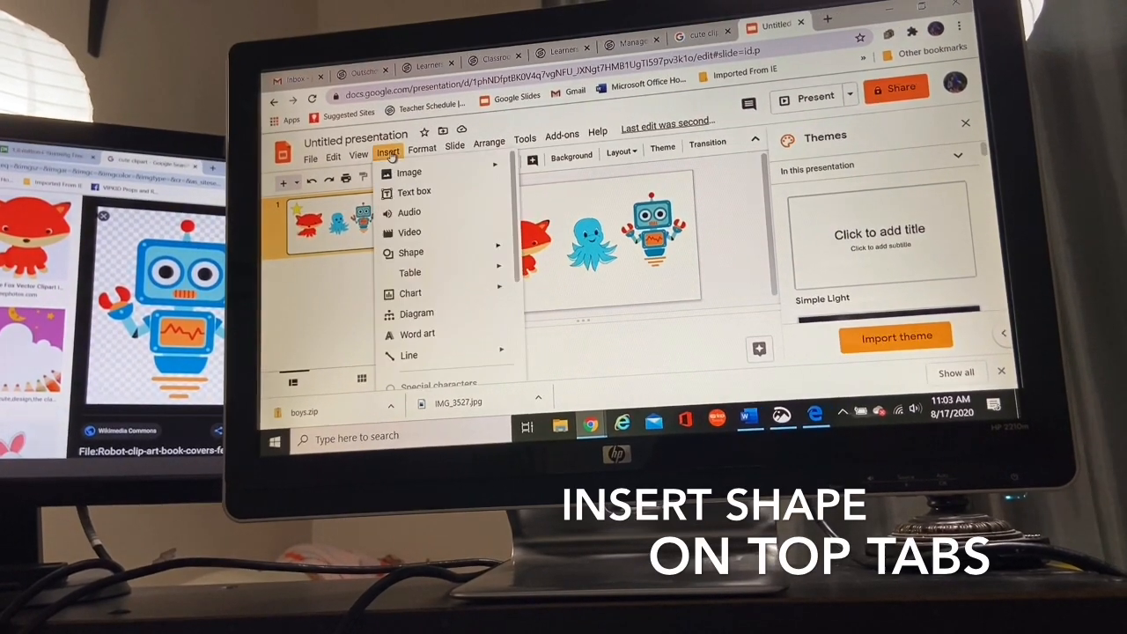
mouse_move(415, 335)
text(left)
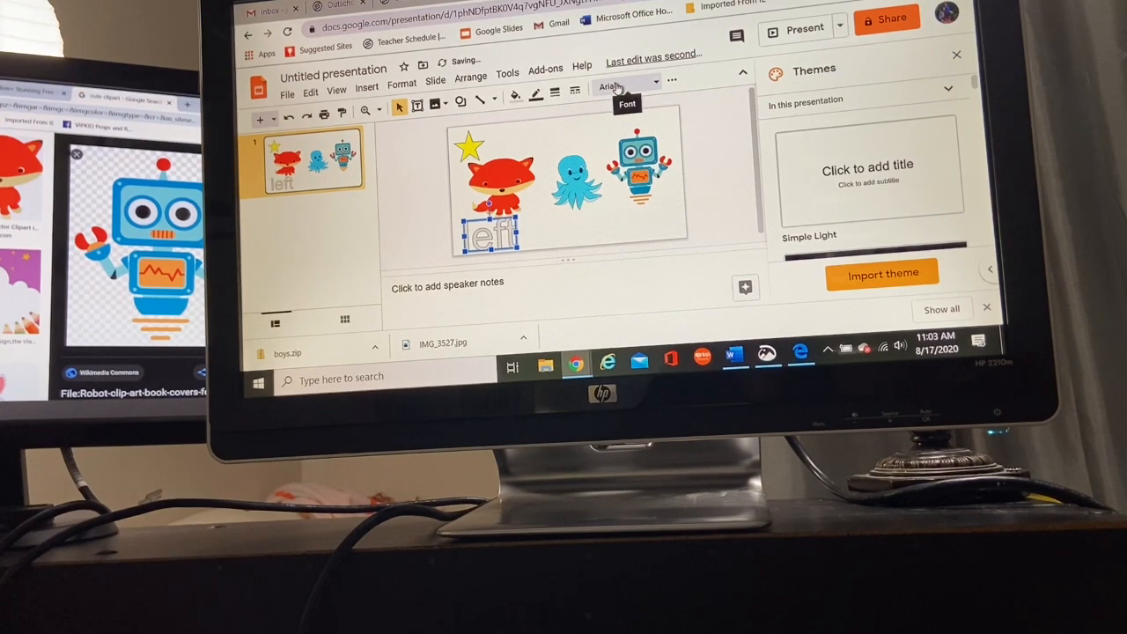
click(627, 86)
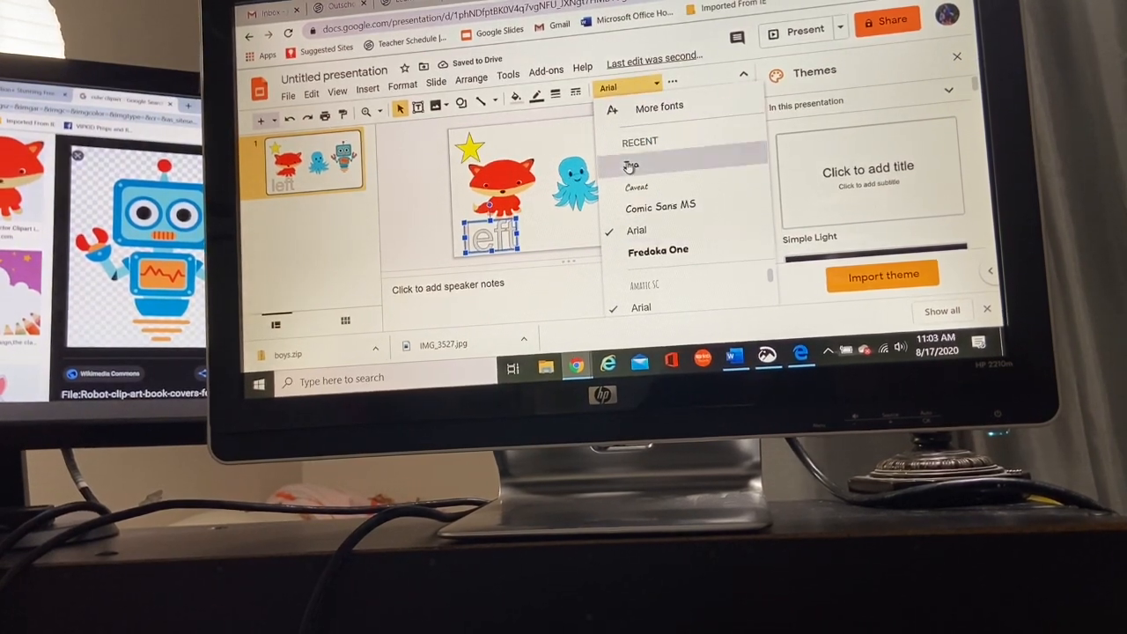
click(631, 167)
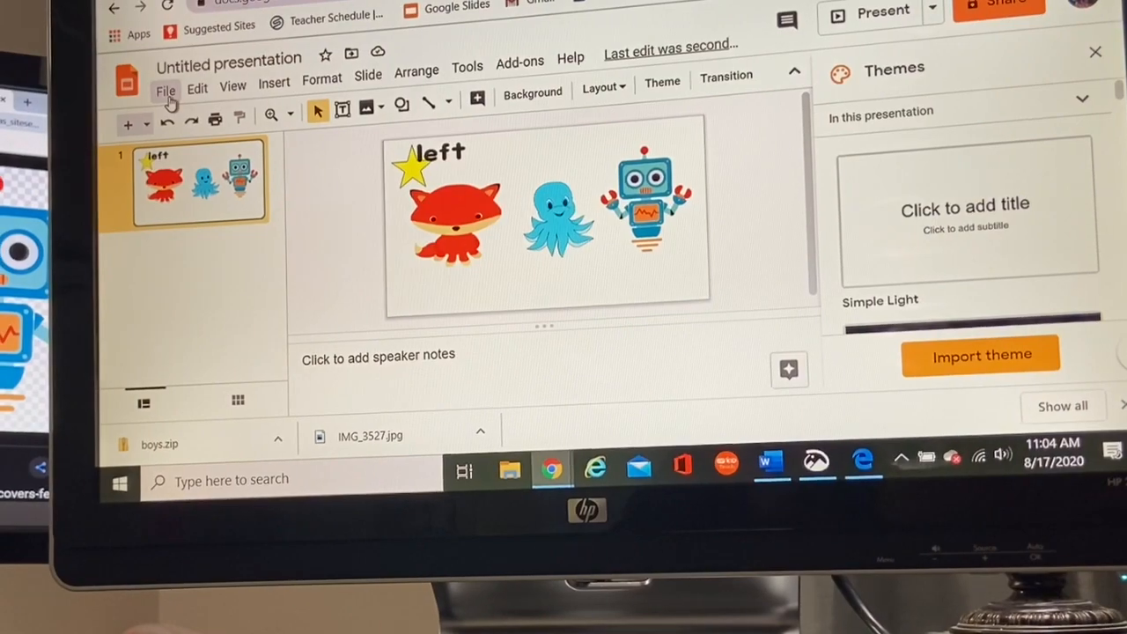
Save the slide as a PDF document and open it from the download bar
click(166, 91)
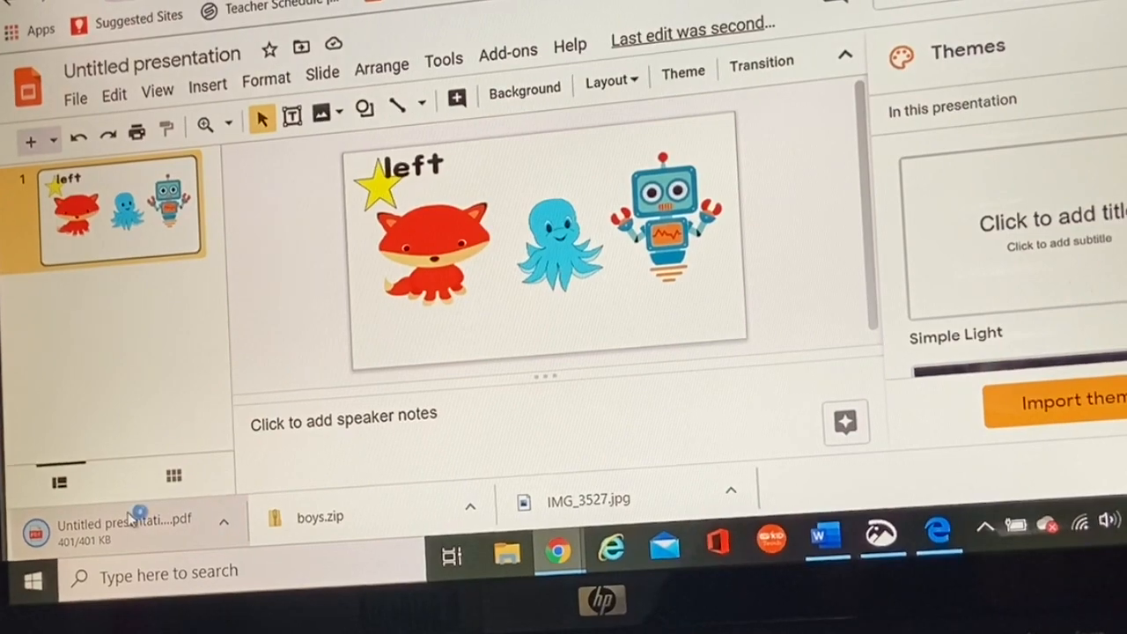
click(123, 520)
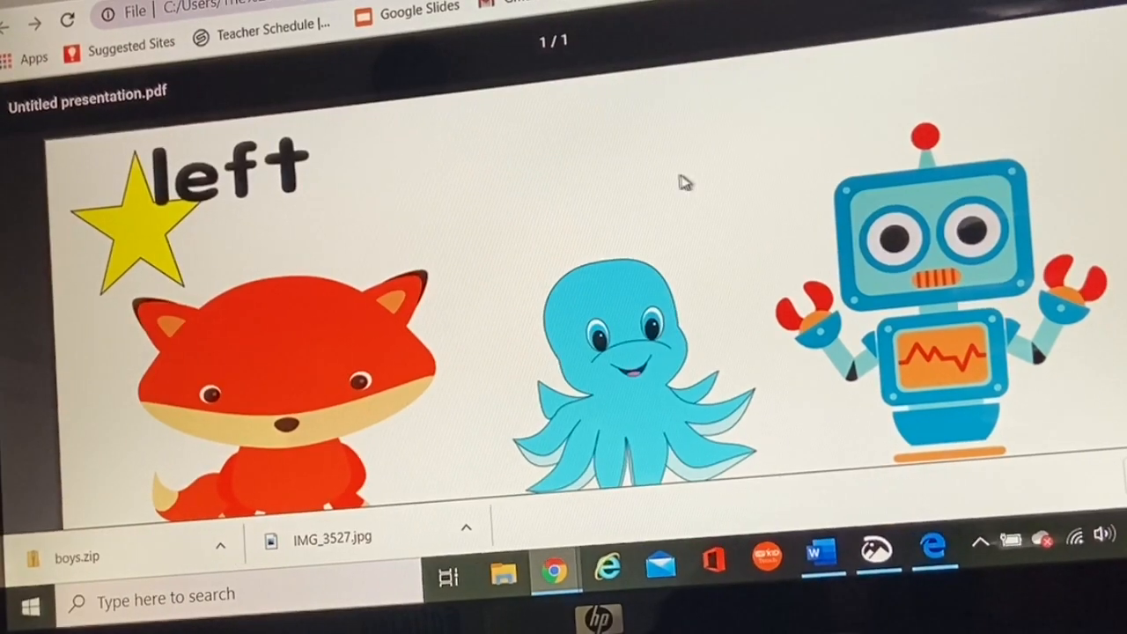